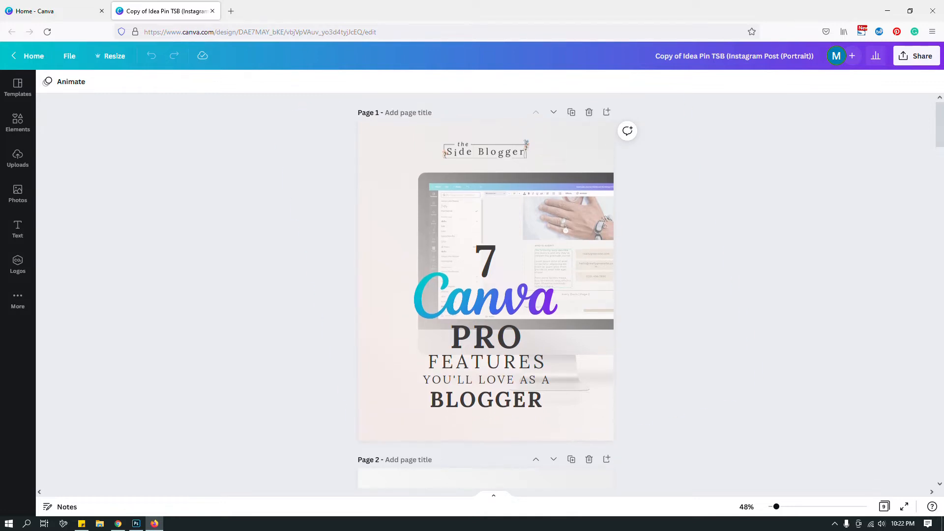
# - Copy the Instagram portrait design's template link from Share, then return to the main sharing options
pyautogui.scroll(-3)
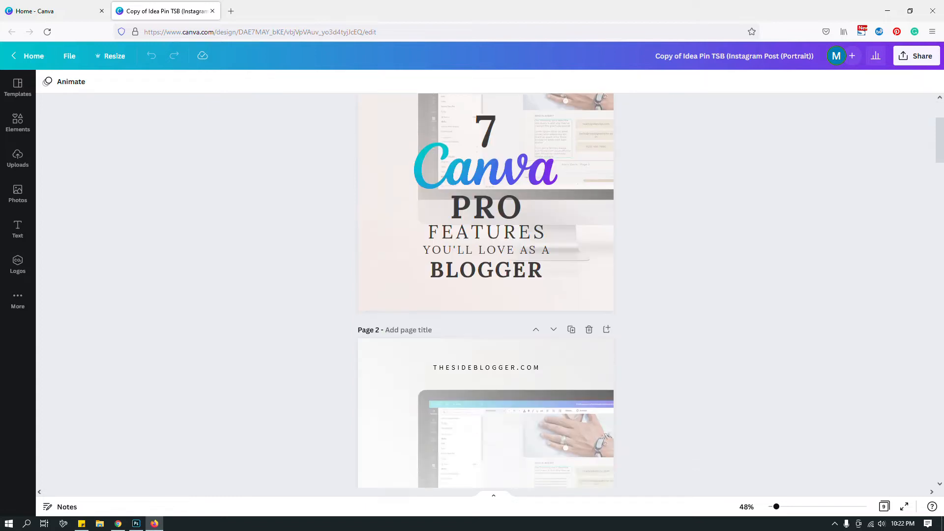
pyautogui.scroll(3)
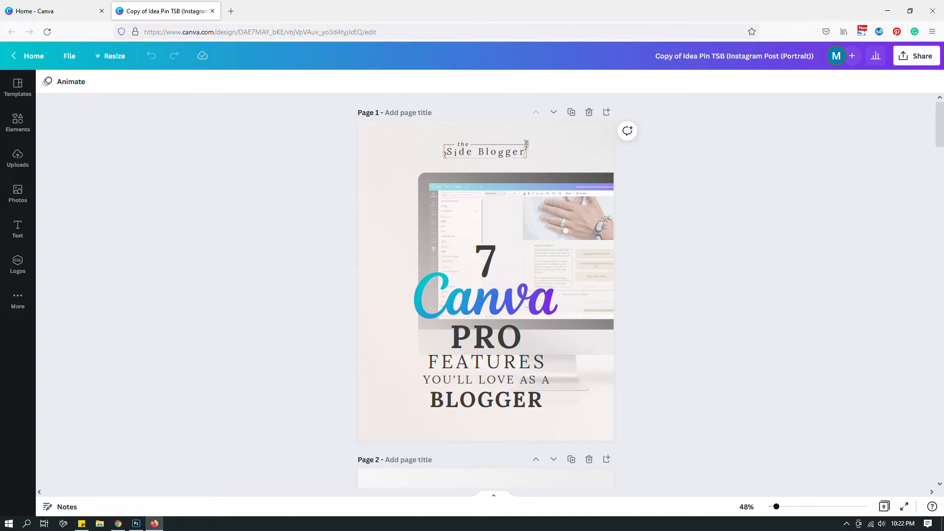
pyautogui.click(916, 55)
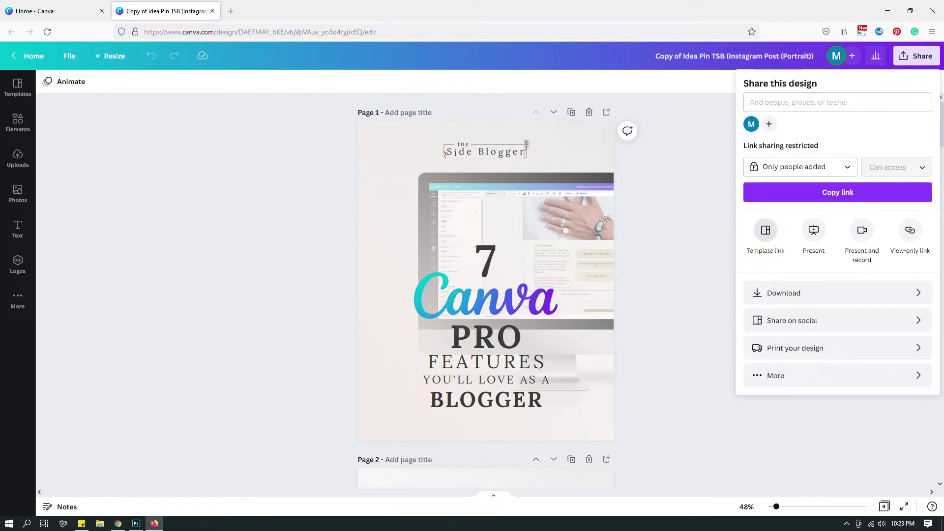
pyautogui.click(765, 235)
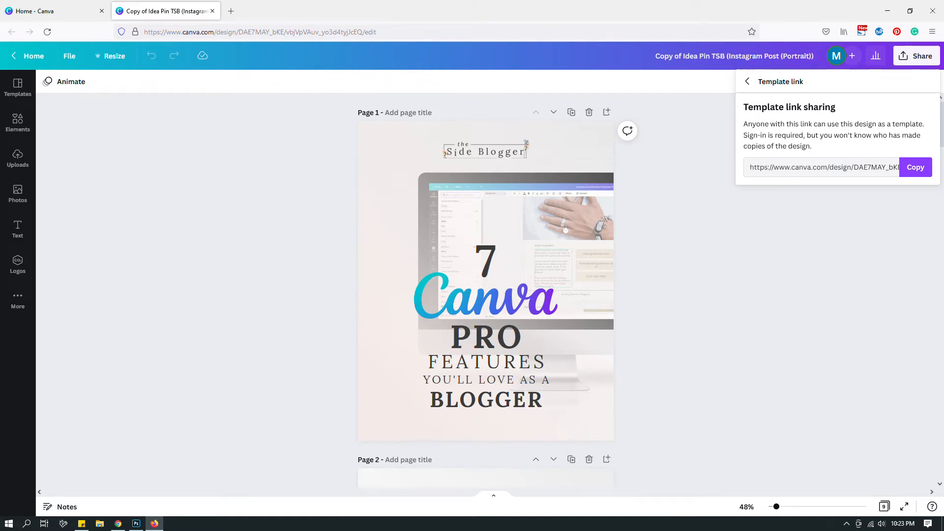
pyautogui.click(915, 167)
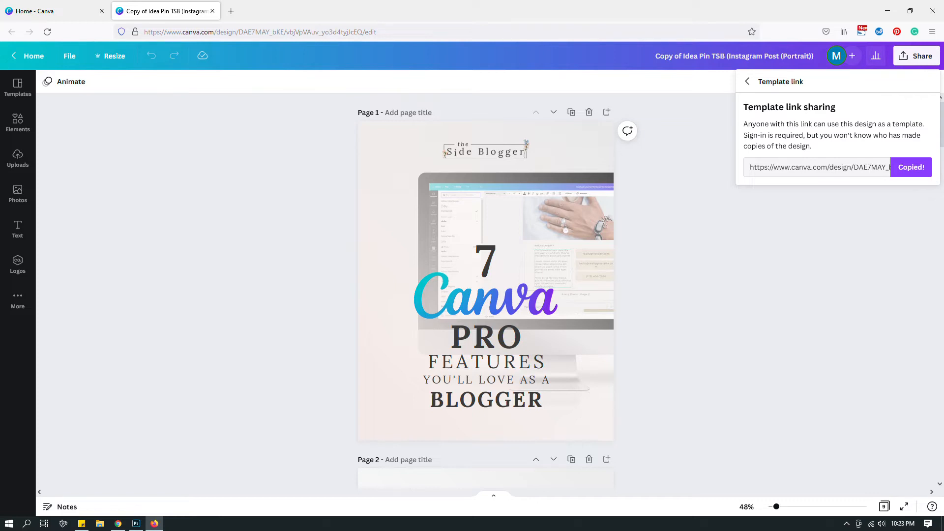
pyautogui.click(746, 81)
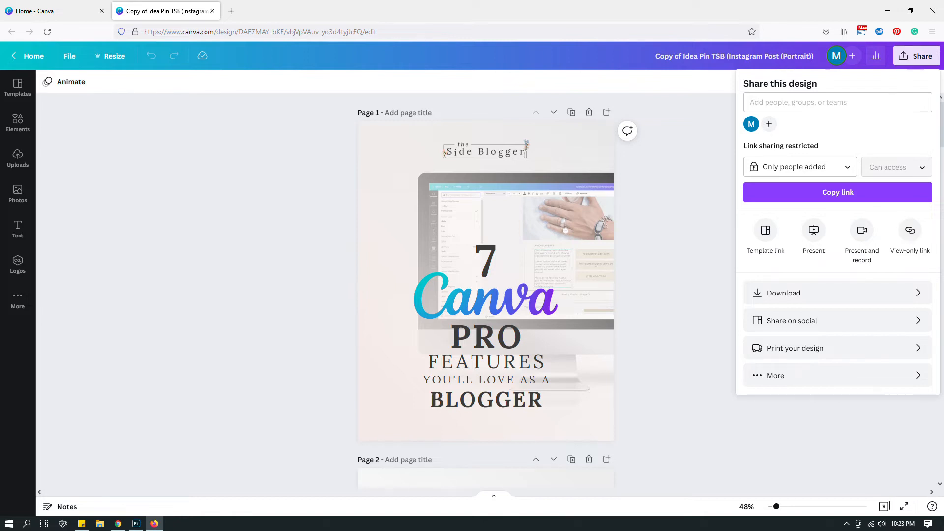
pyautogui.moveTo(765, 256)
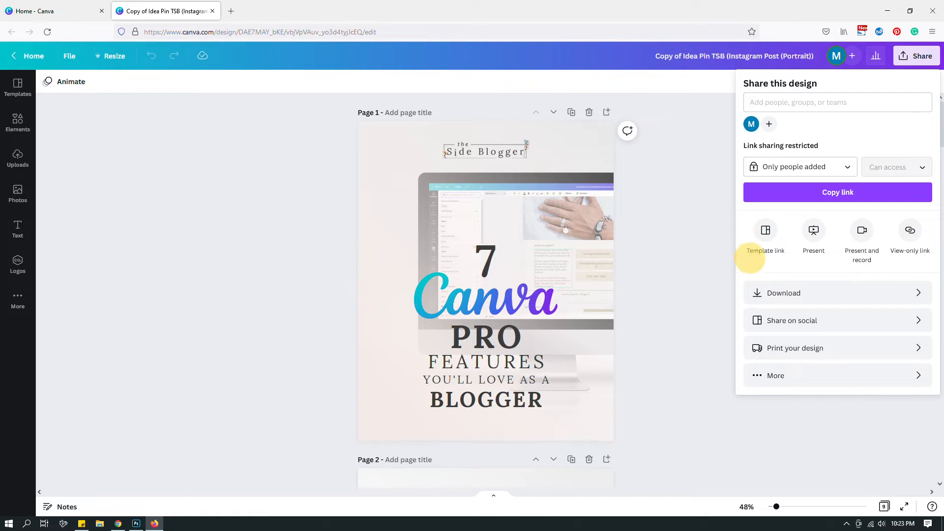
pyautogui.moveTo(765, 230)
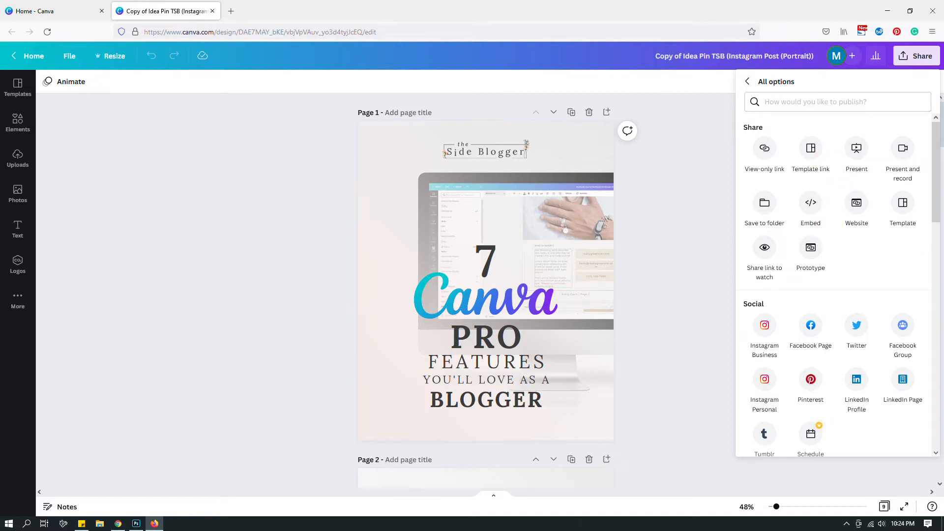
# - Back out of the sharing panel and switch to the Home - Canva tab
pyautogui.click(746, 81)
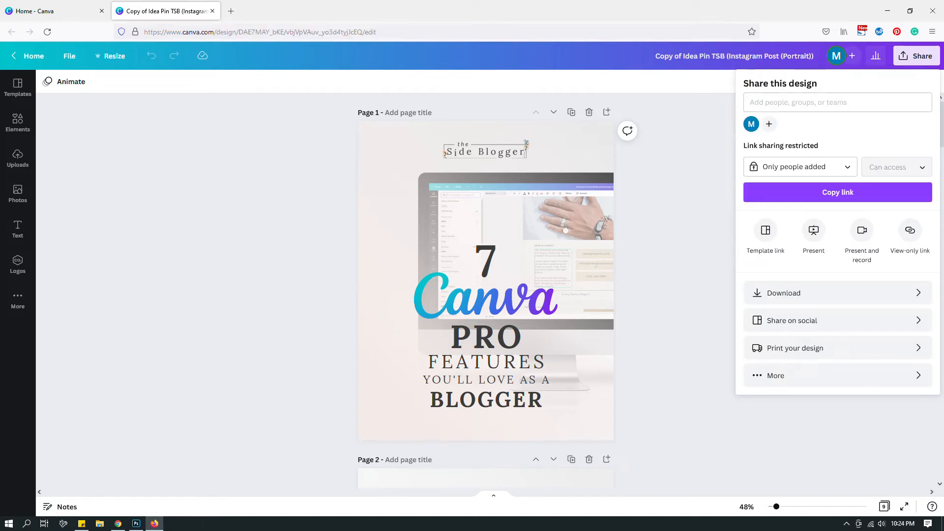
pyautogui.click(54, 10)
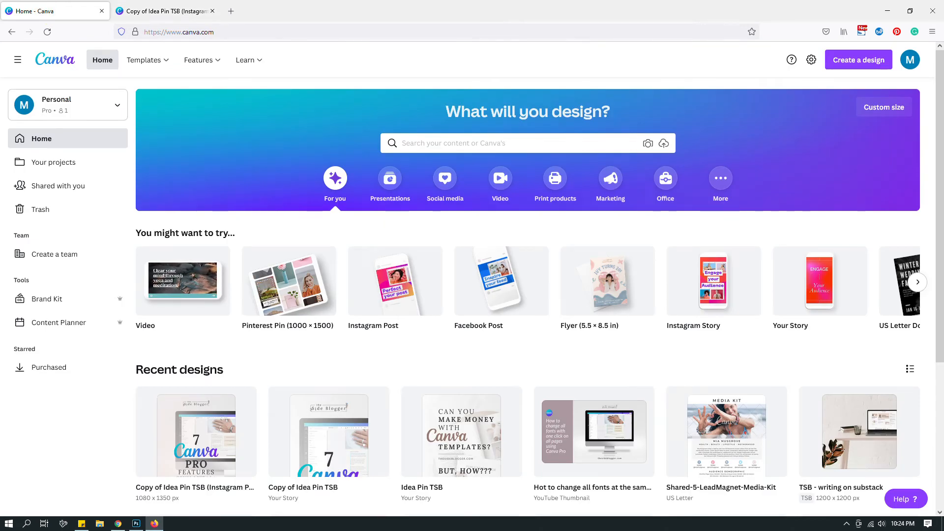
# - Search 'US let' in Create a design and create a blank US Letter Document
pyautogui.click(858, 60)
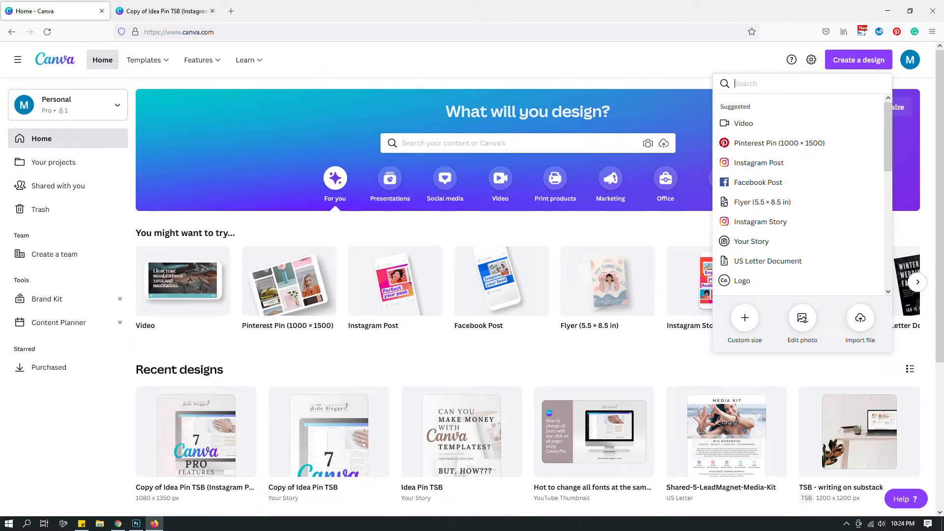
pyautogui.write('US let')
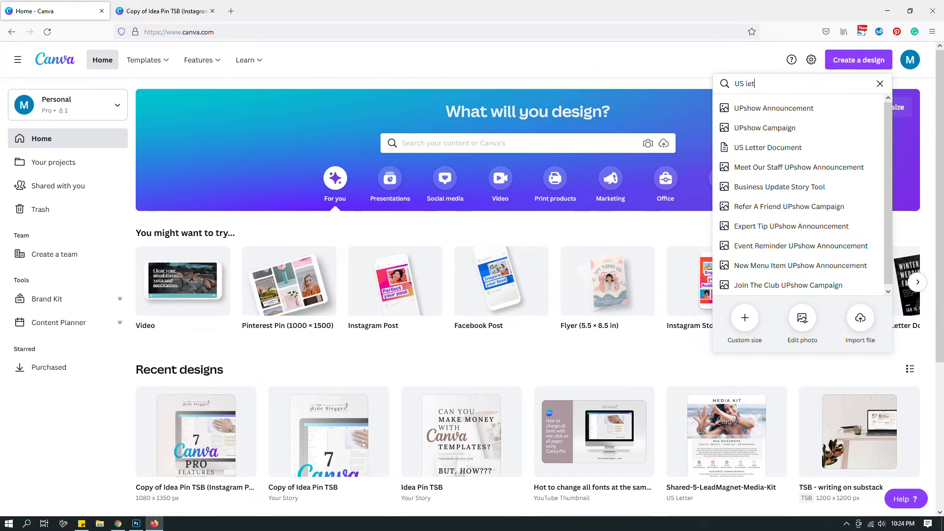
pyautogui.click(767, 147)
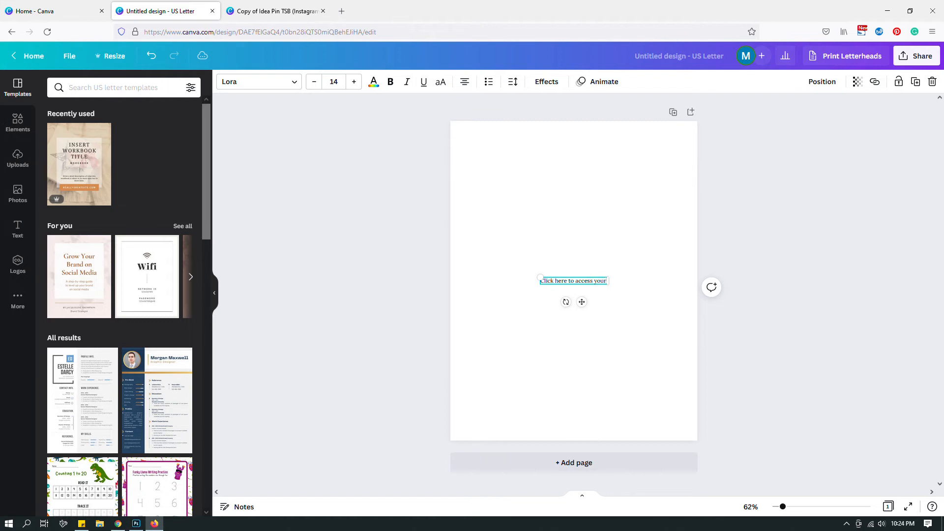
# - Complete the sentence ending 'Instagram templates.' and select the words 'Instagram templates'
pyautogui.write('Instagram templ')
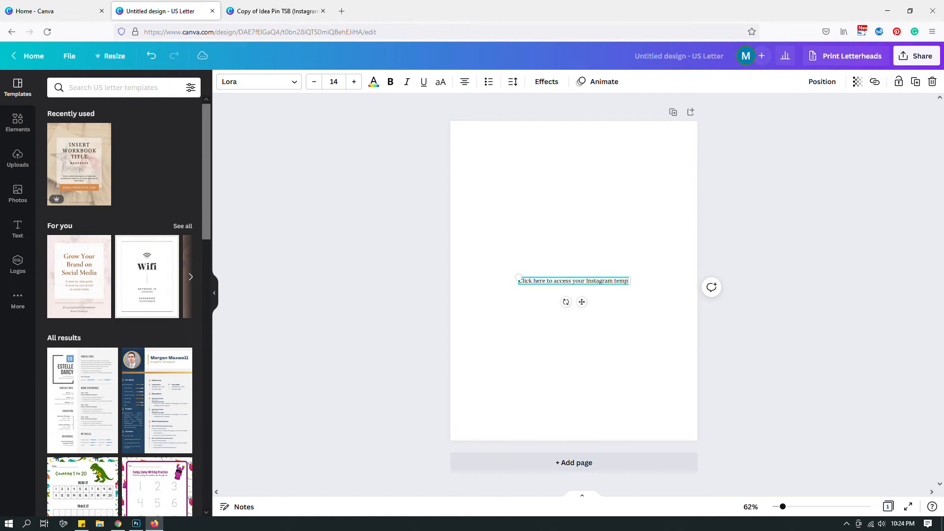
pyautogui.write('templates')
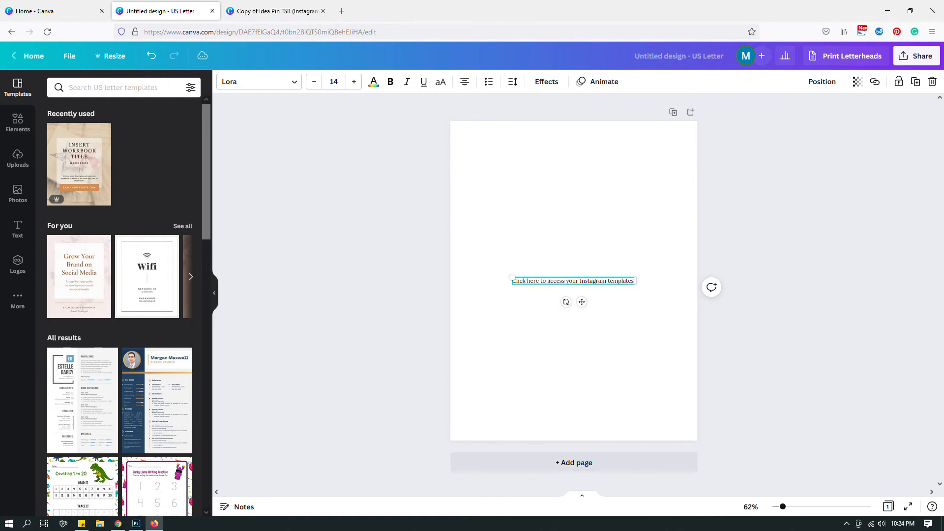
pyautogui.click(354, 82)
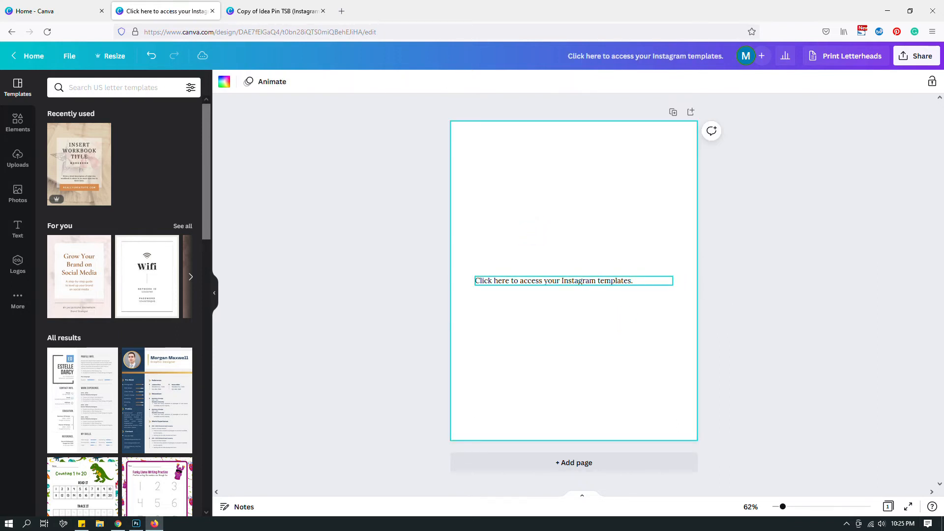
pyautogui.click(552, 281)
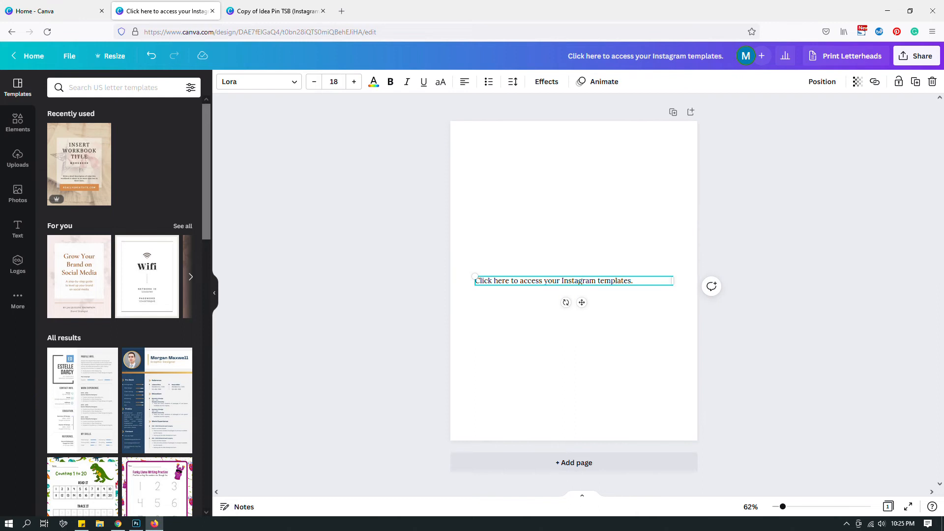
pyautogui.tripleClick(572, 281)
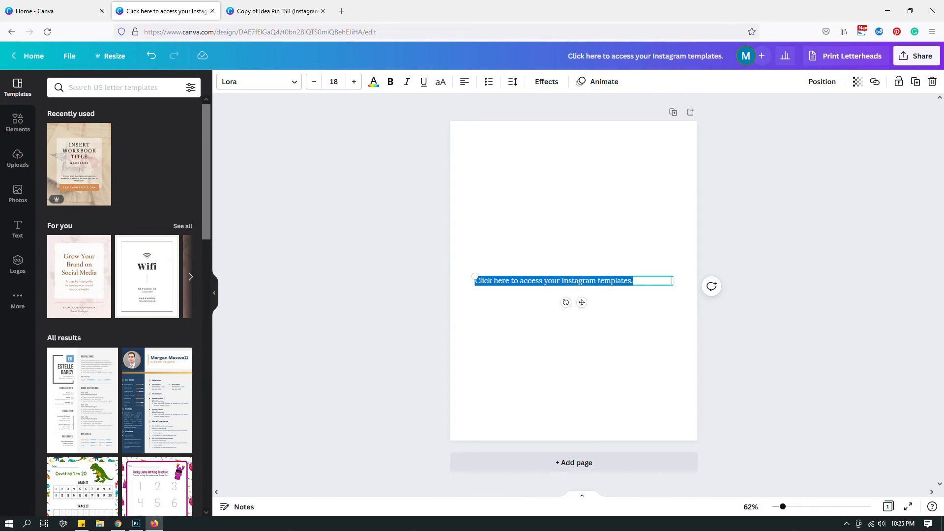
pyautogui.doubleClick(579, 281)
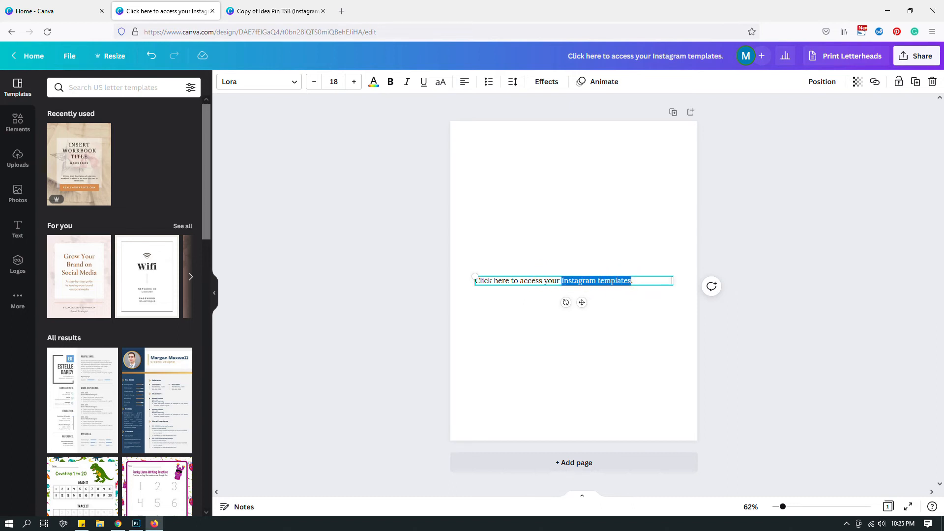
pyautogui.moveTo(874, 81)
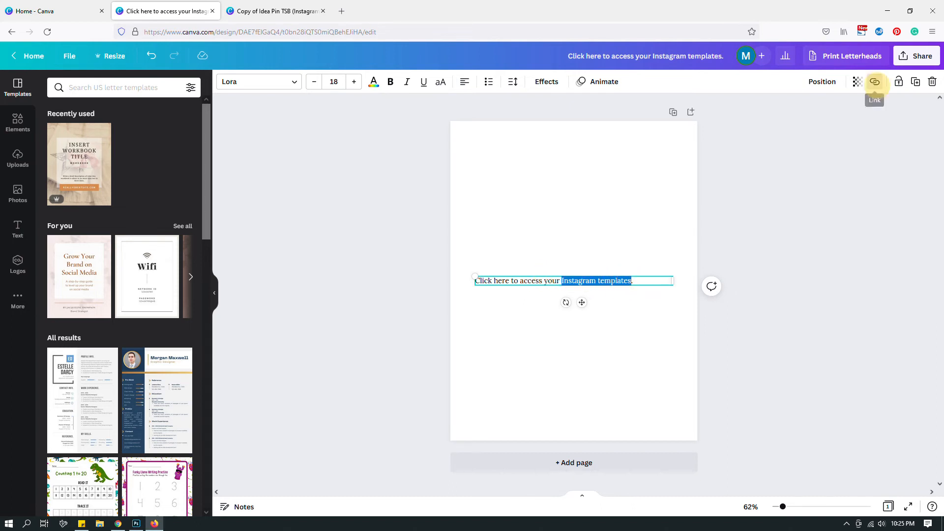
# - Attach the copied template link to the selected words 'Instagram templates'
pyautogui.click(874, 81)
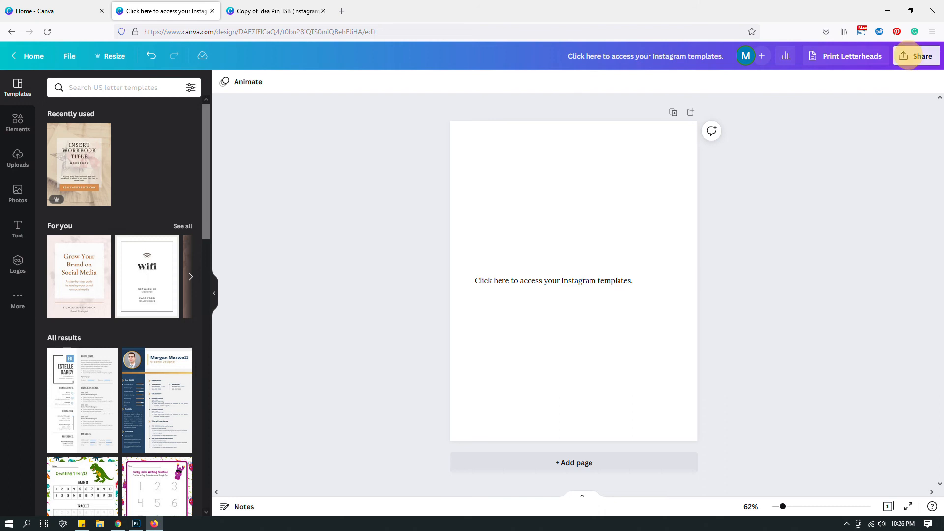
# - Set the Share > Download file type to PDF Print, then close the download settings
pyautogui.click(916, 56)
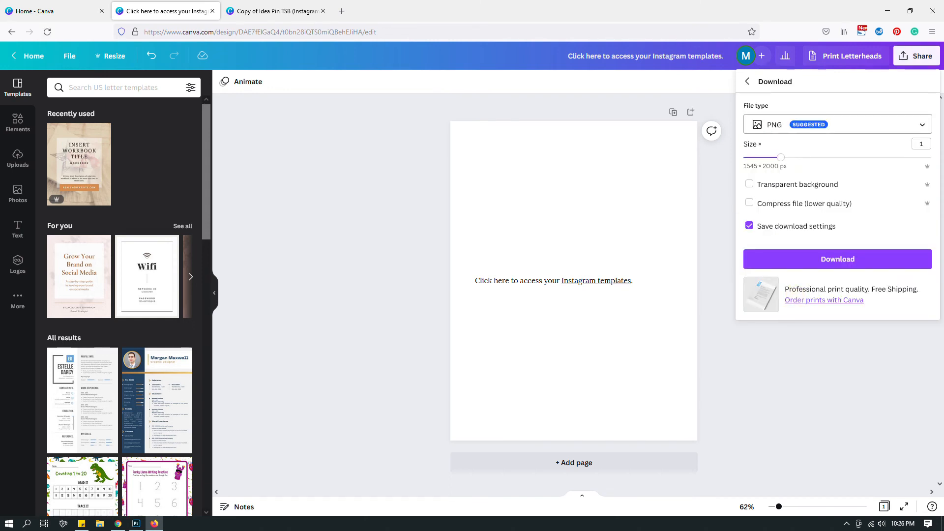
pyautogui.click(836, 124)
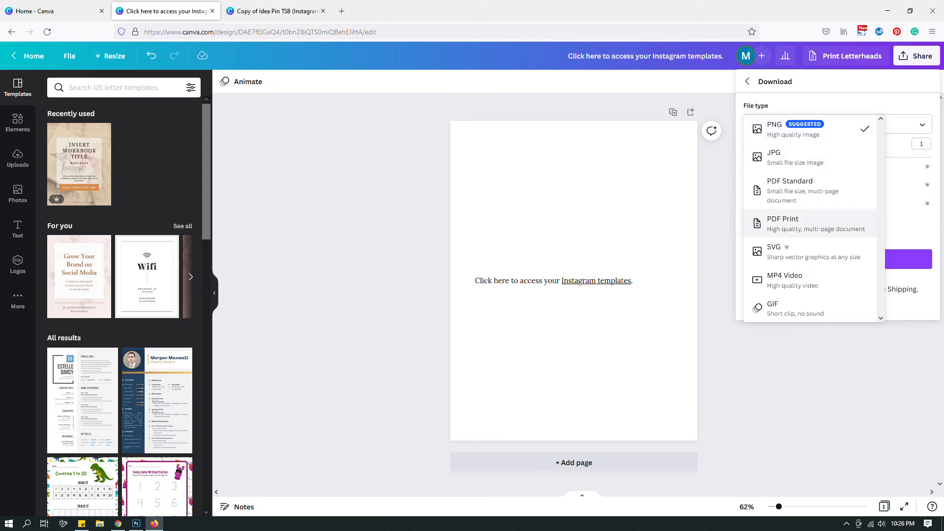
pyautogui.click(783, 223)
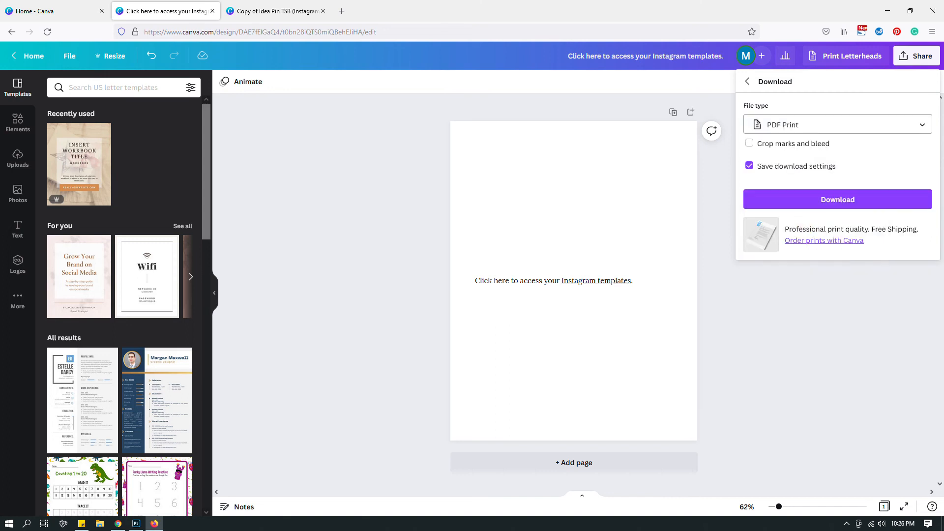
pyautogui.click(837, 124)
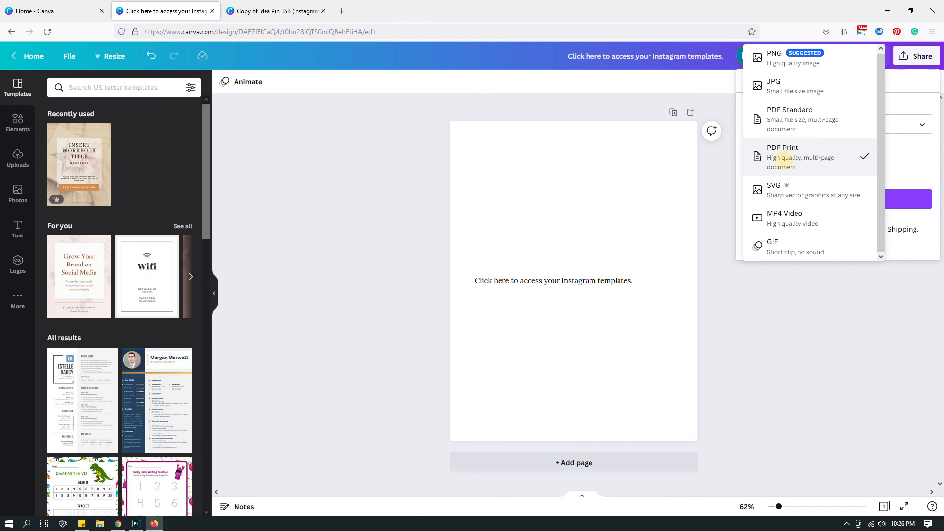
pyautogui.click(782, 157)
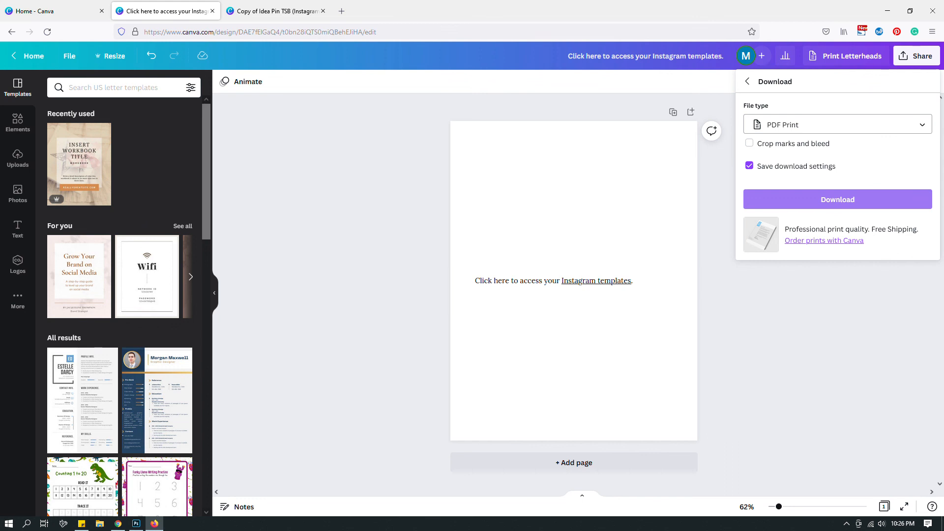
pyautogui.click(573, 373)
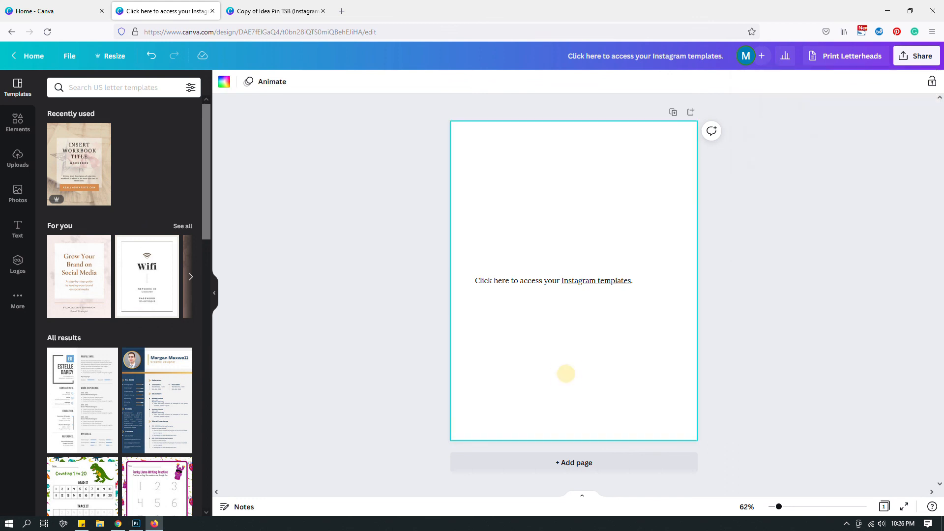